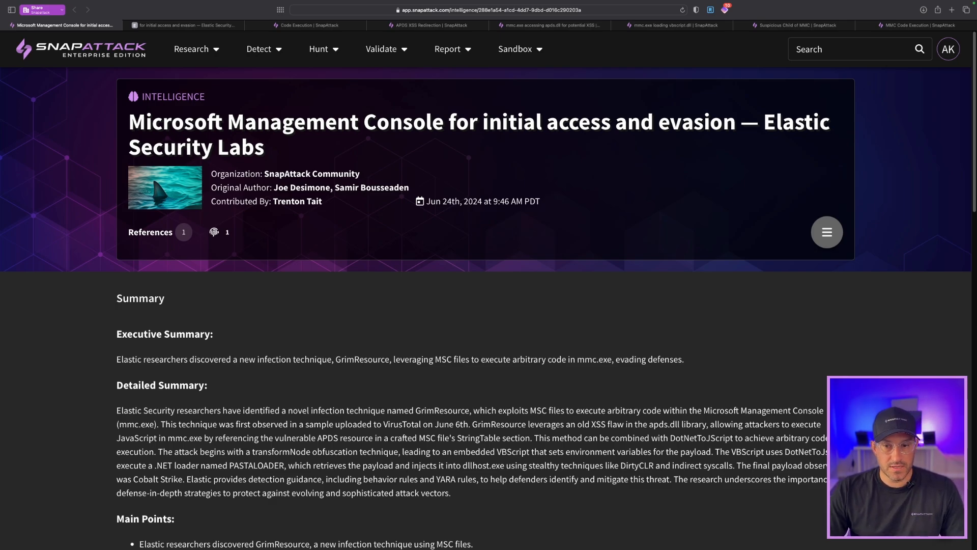
Step: Read through the GrimResource payload-chain section of the Elastic Security Labs blog post
scroll("down", 3)
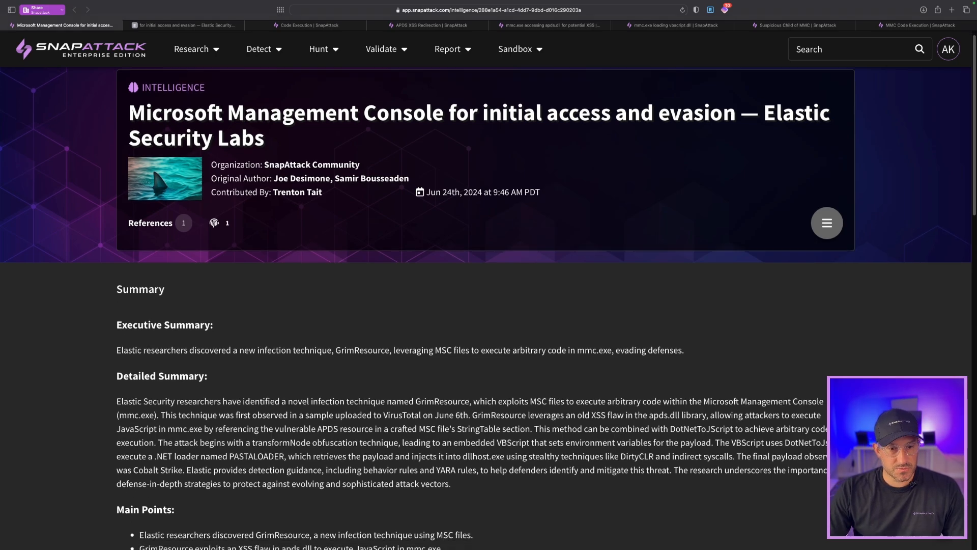
scroll("down", 3)
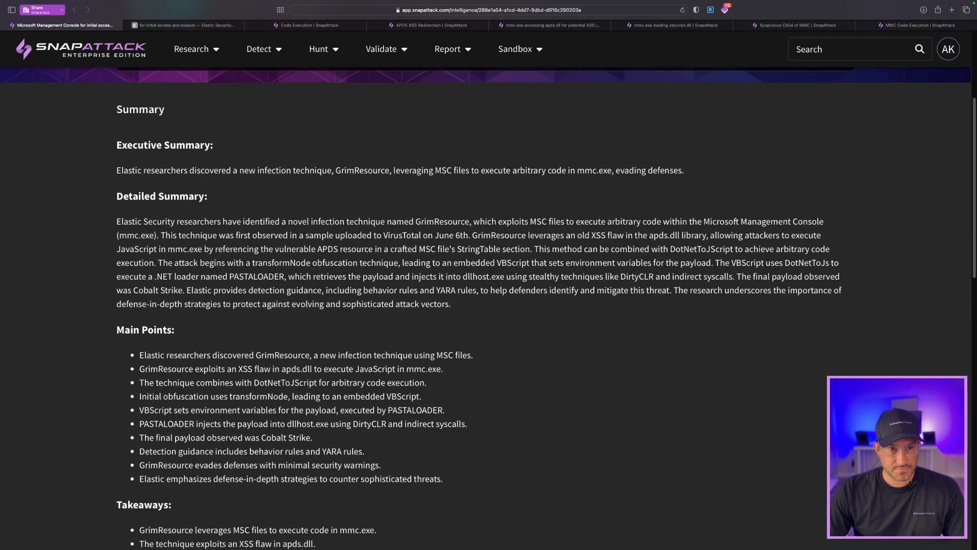
scroll("down", 3)
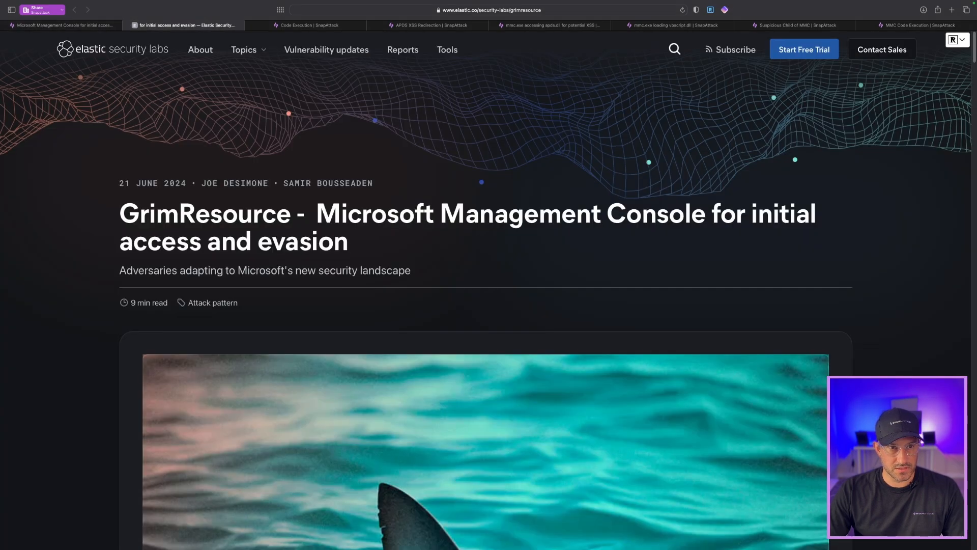
scroll("down", 3)
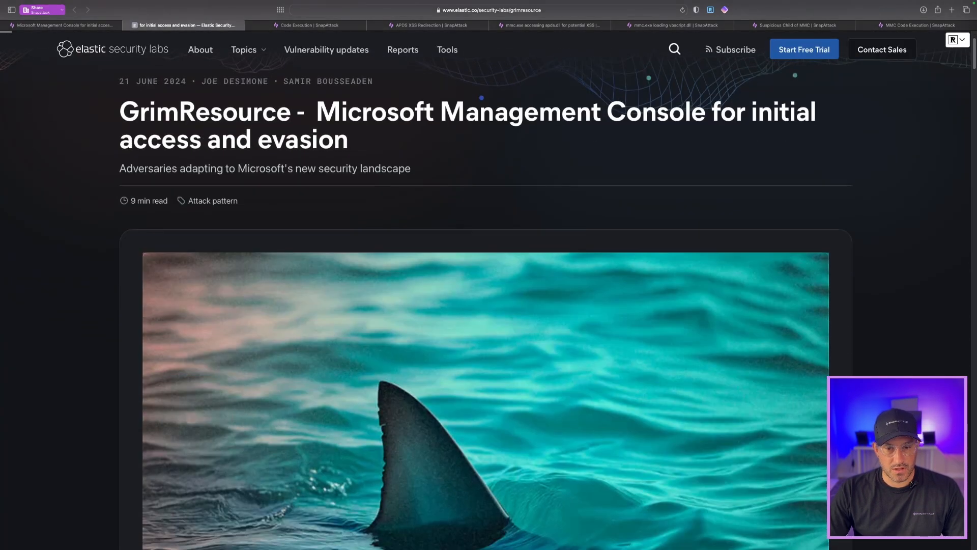
scroll("down", 3)
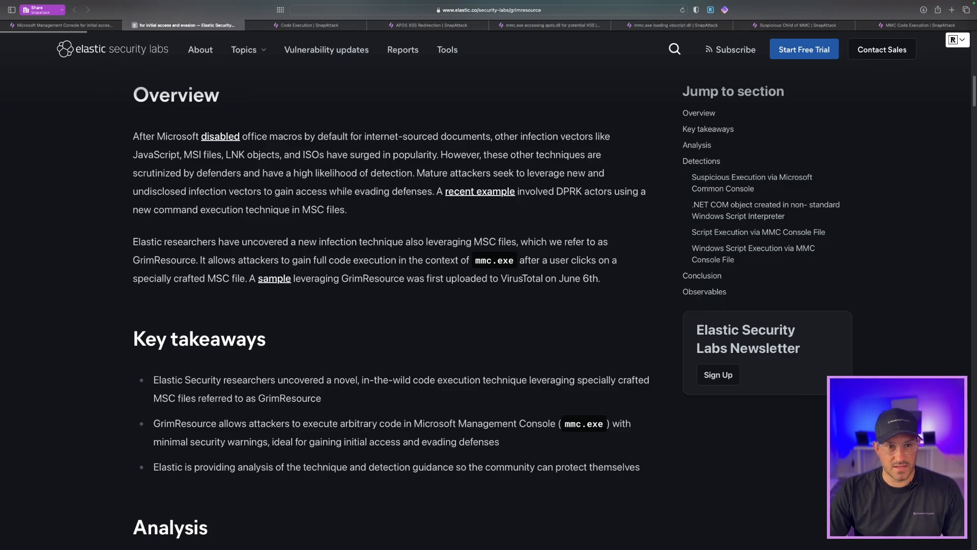
scroll("down", 3)
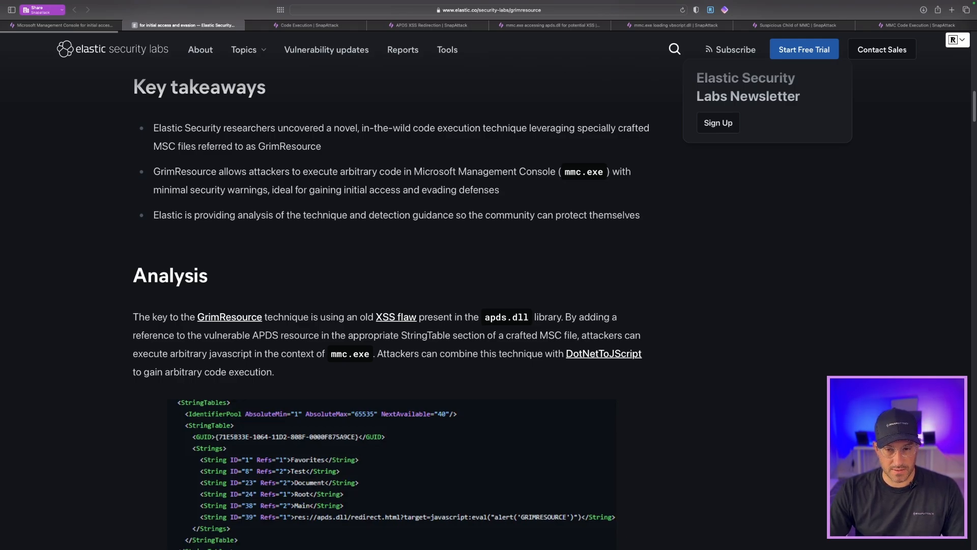
scroll("down", 3)
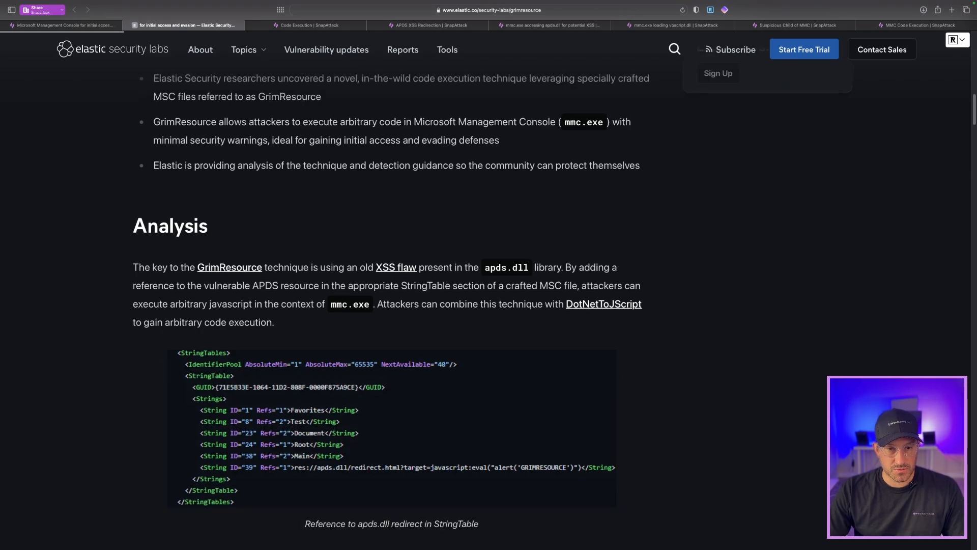
scroll("down", 3)
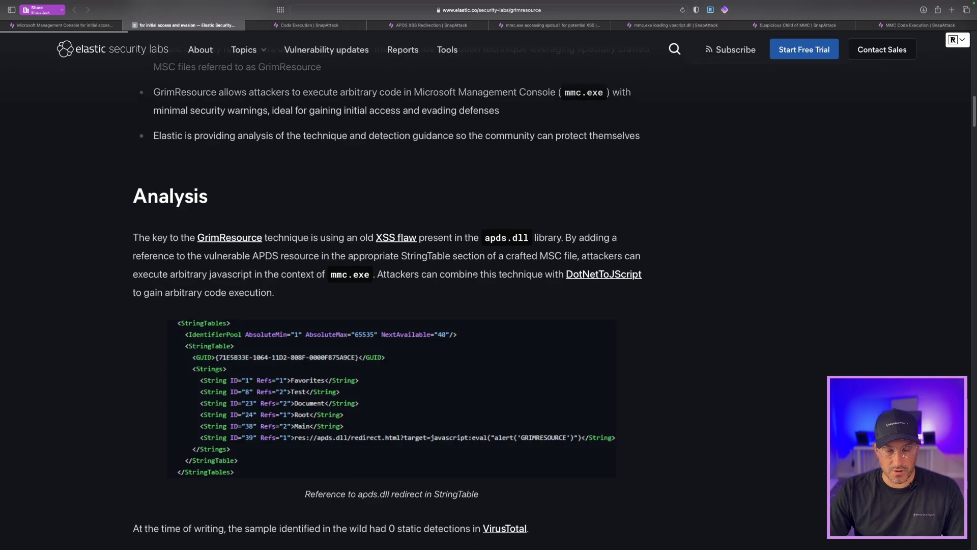
scroll("down", 3)
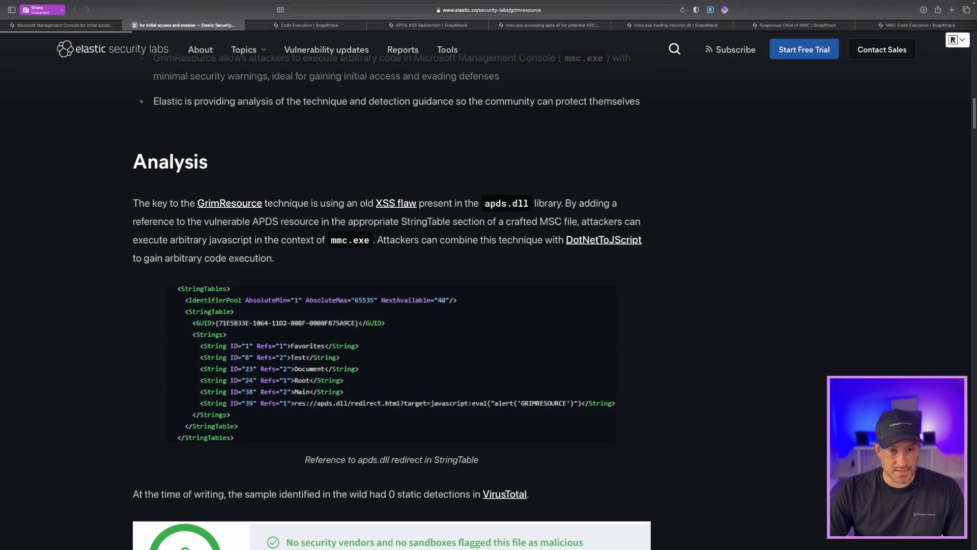
scroll("down", 3)
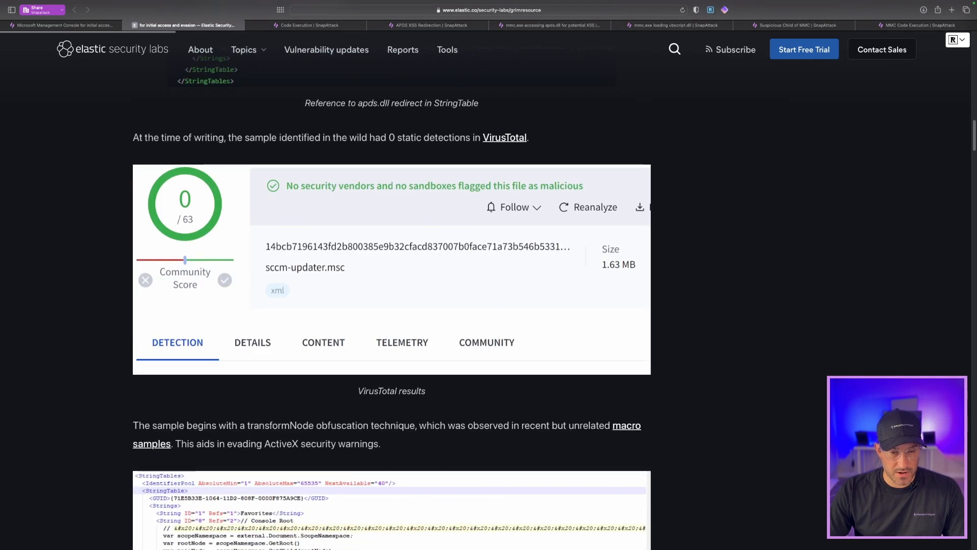
Step: Finish the Analysis section, then bring up SnapAttack's GrimResource Code Execution threat page
scroll("up", 3)
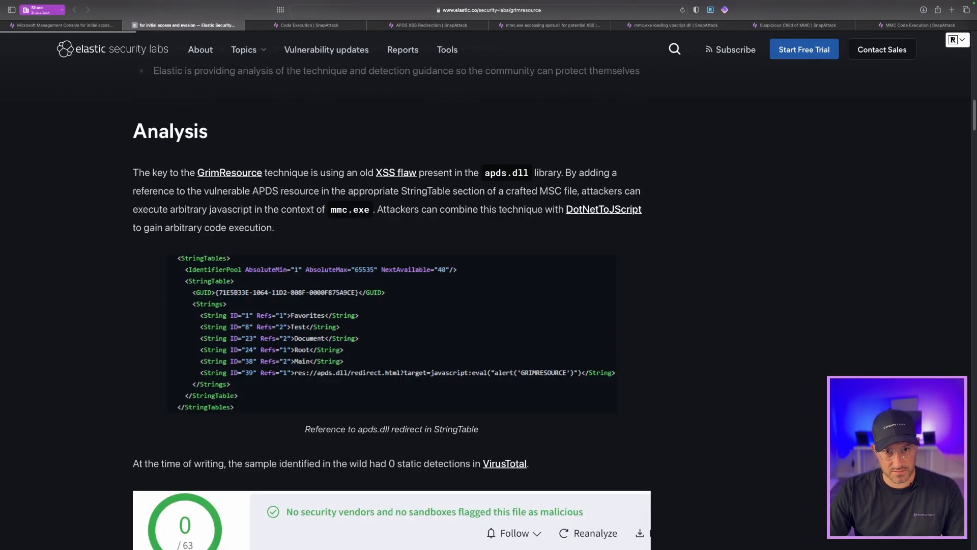
scroll("down", 3)
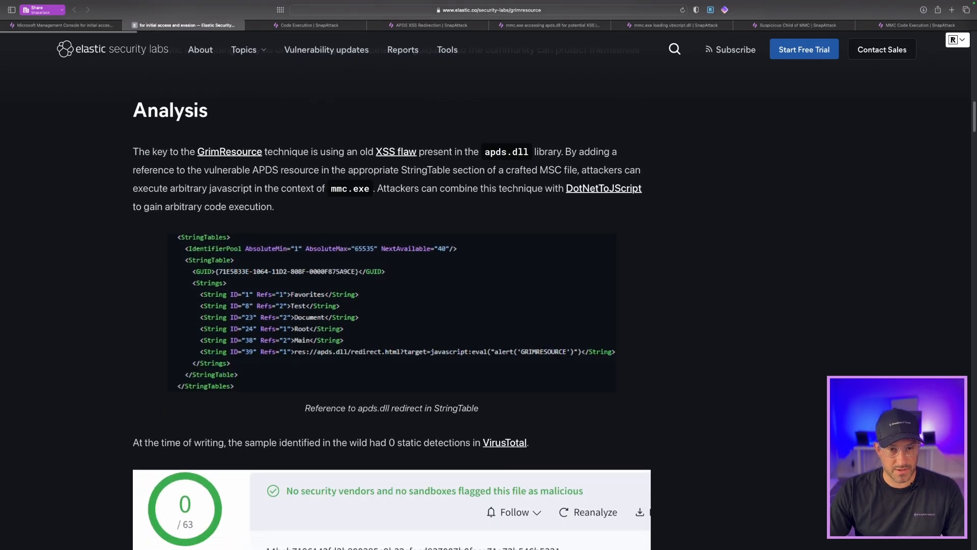
scroll("down", 3)
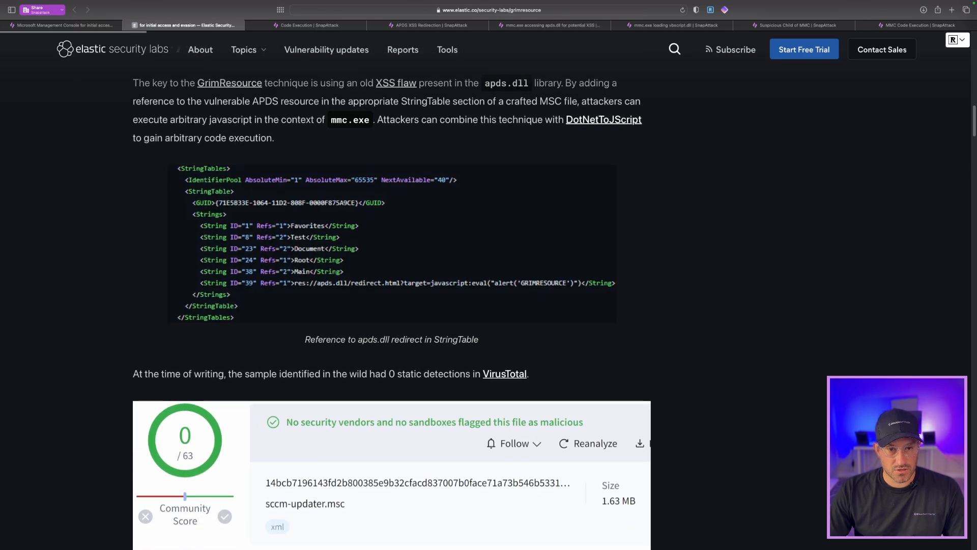
scroll("down", 3)
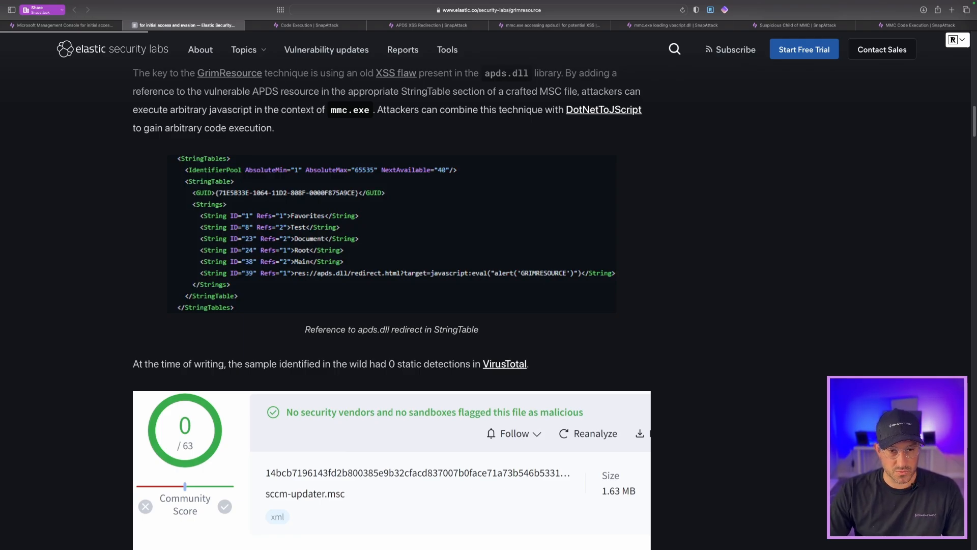
scroll("down", 3)
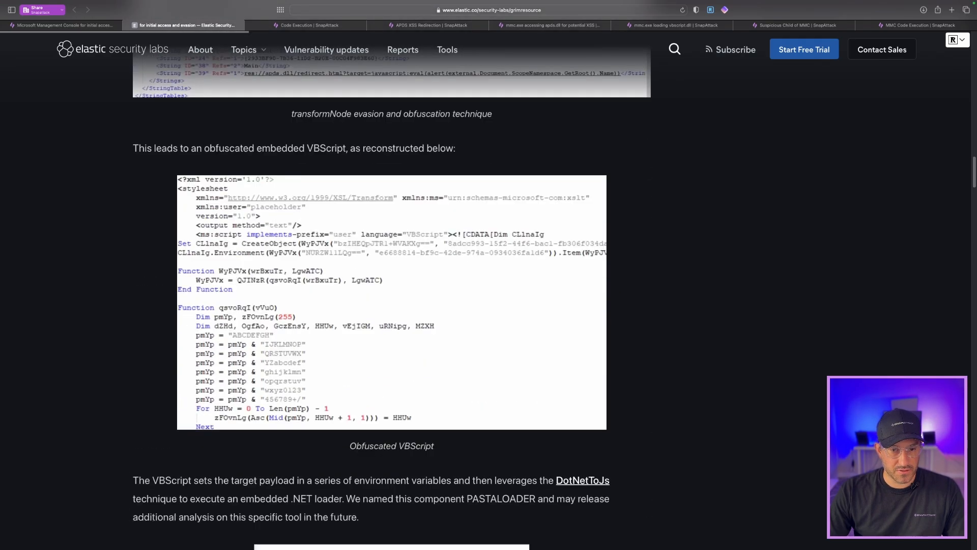
scroll("down", 3)
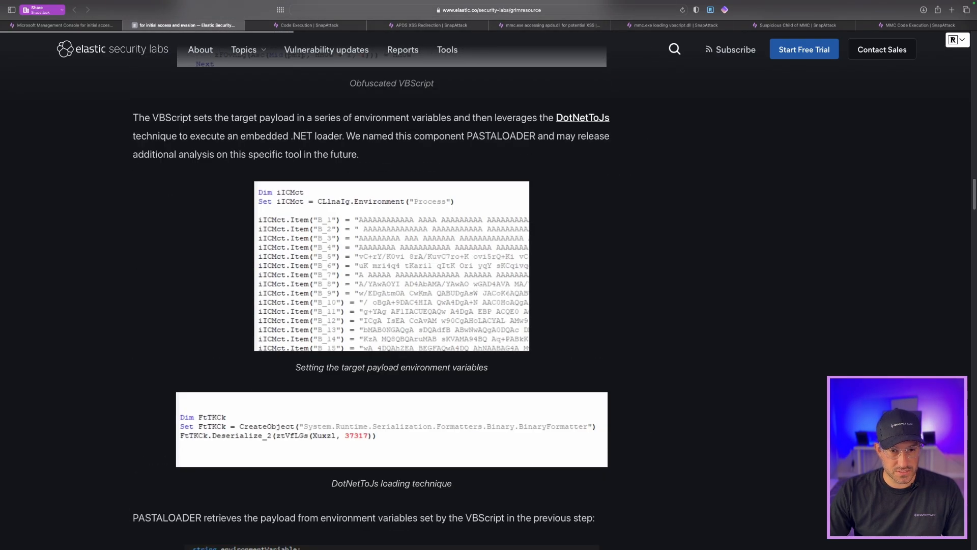
scroll("down", 3)
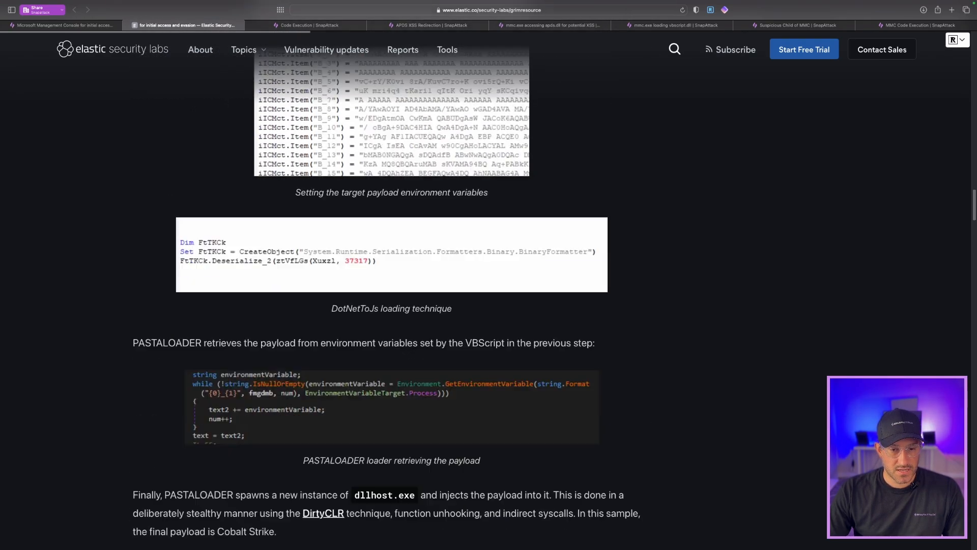
scroll("down", 3)
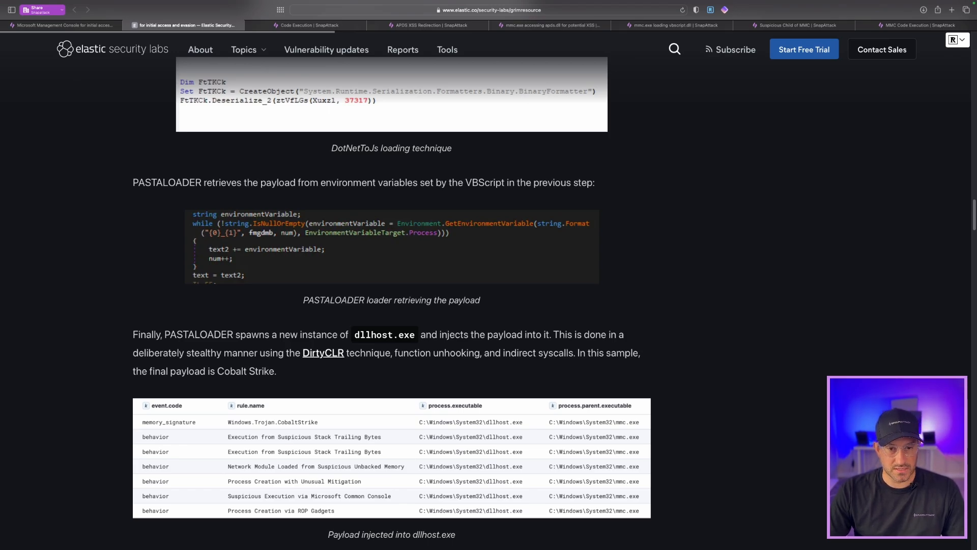
scroll("down", 3)
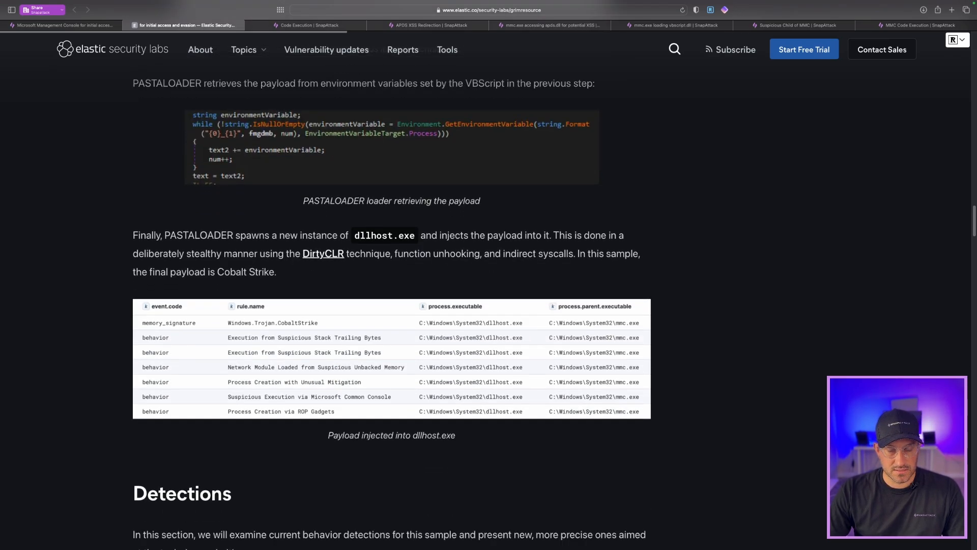
scroll("down", 3)
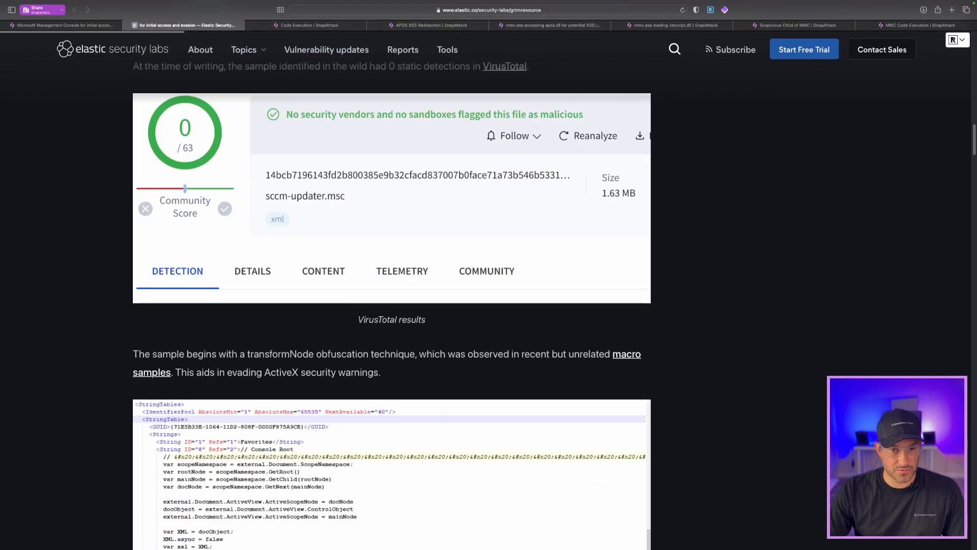
scroll("up", 3)
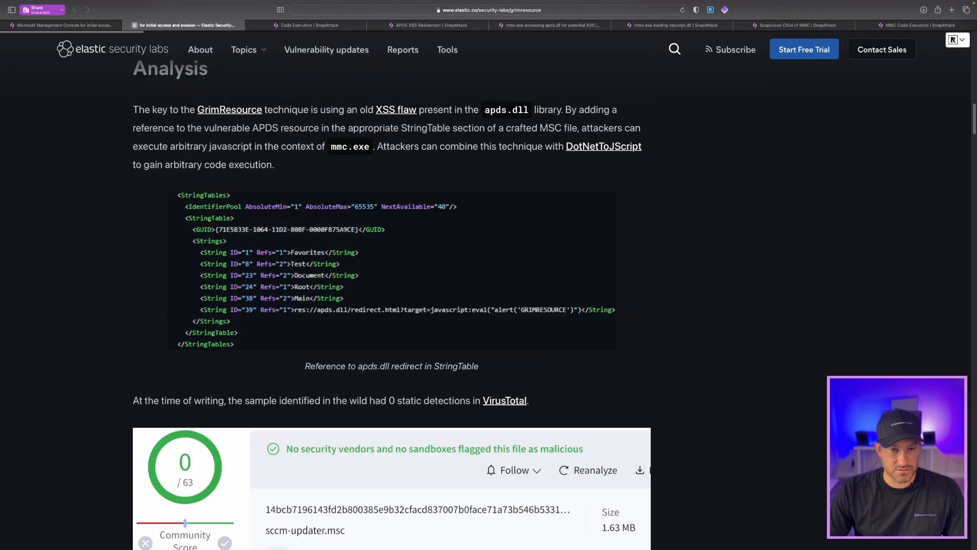
scroll("down", 3)
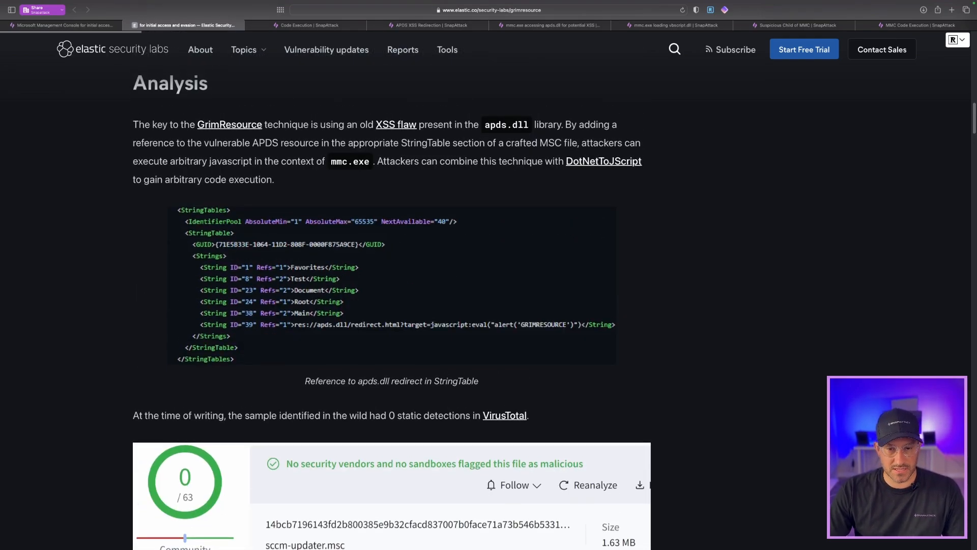
left_click(305, 25)
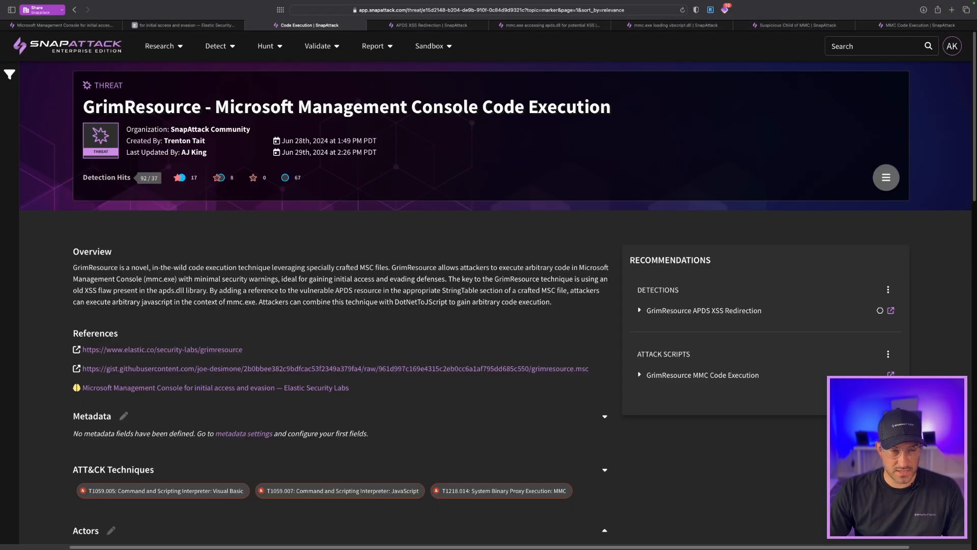
scroll("down", 3)
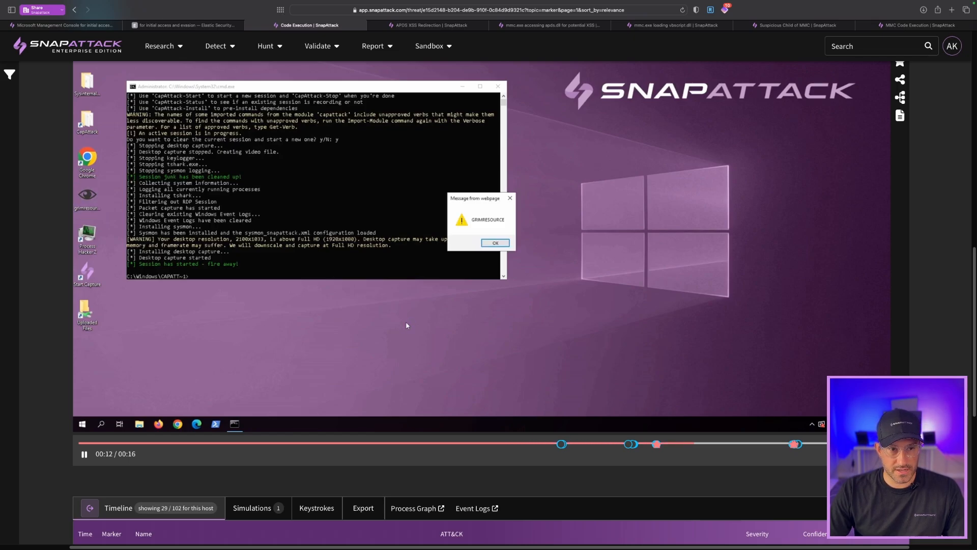
Step: Play the attack session replay through the GRIMRESOURCE message box to 00:16
left_click(495, 243)
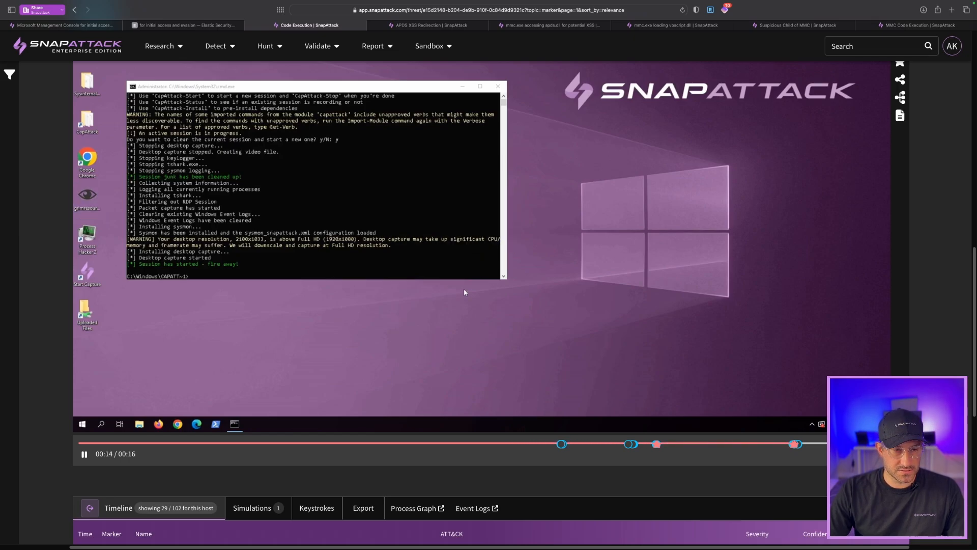
left_click(253, 424)
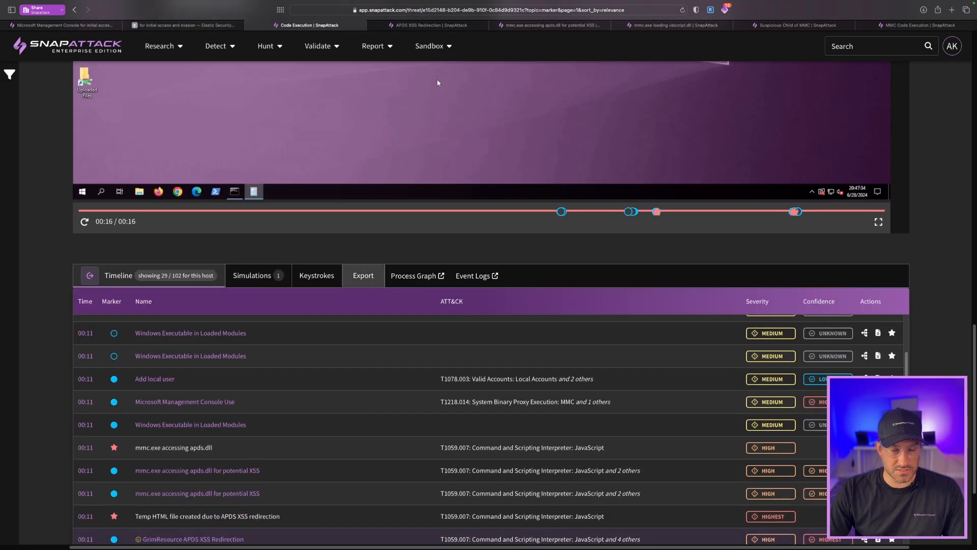
scroll("down", 3)
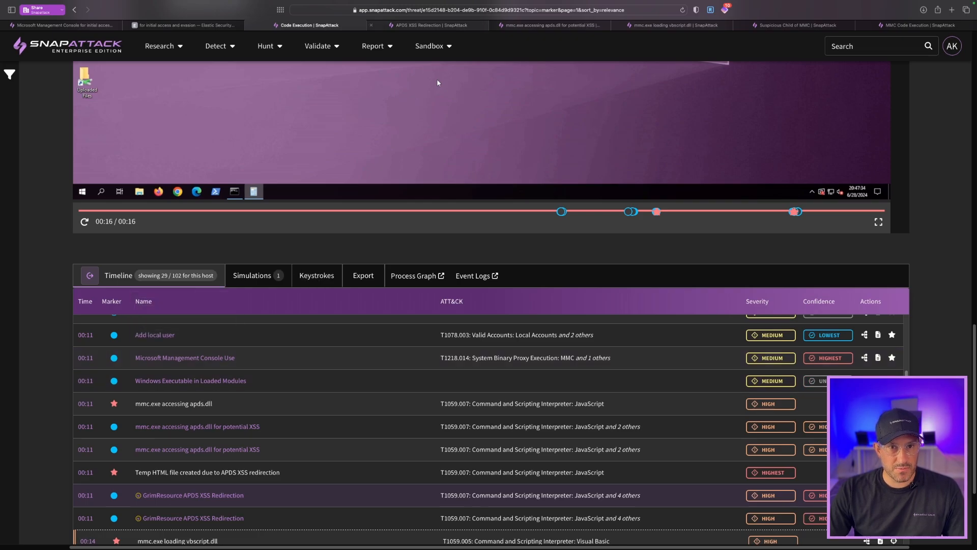
left_click(193, 495)
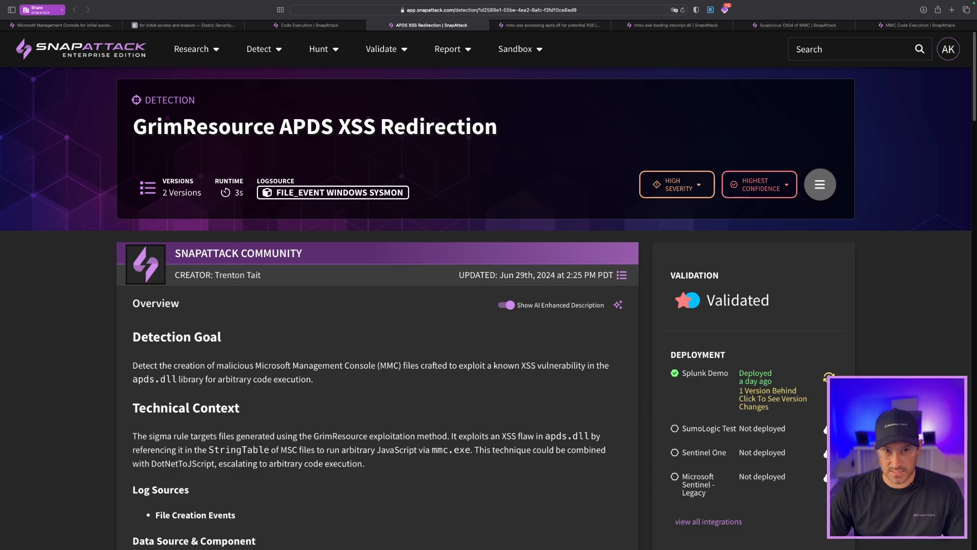
scroll("down", 3)
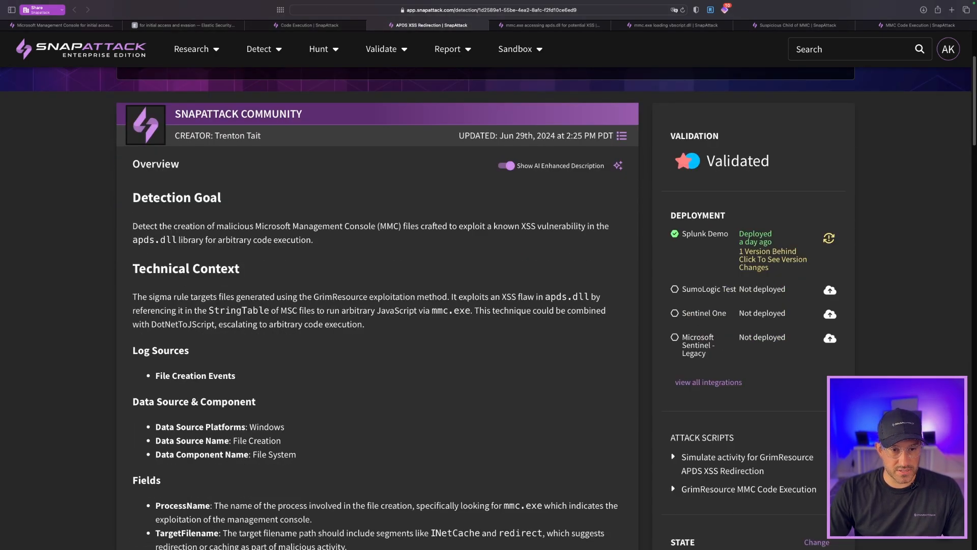
scroll("down", 3)
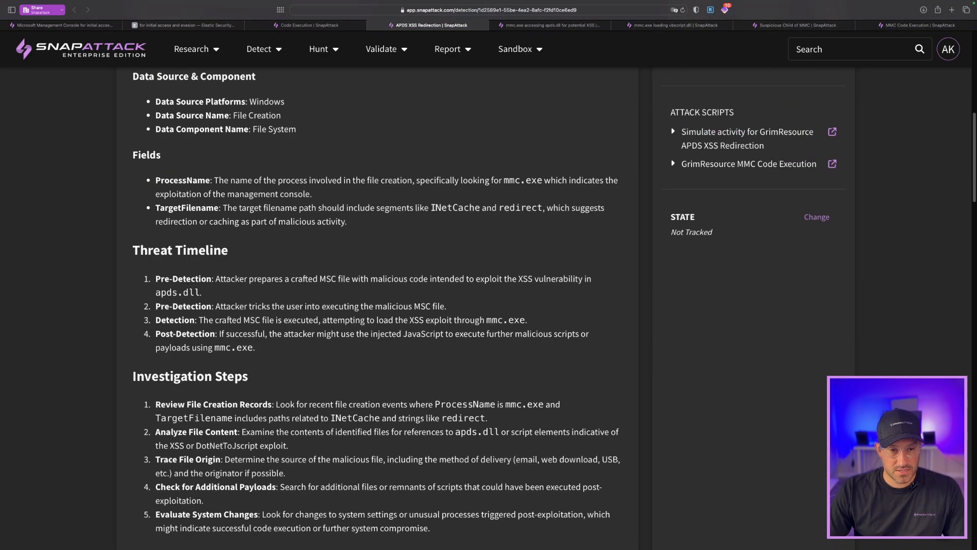
scroll("down", 3)
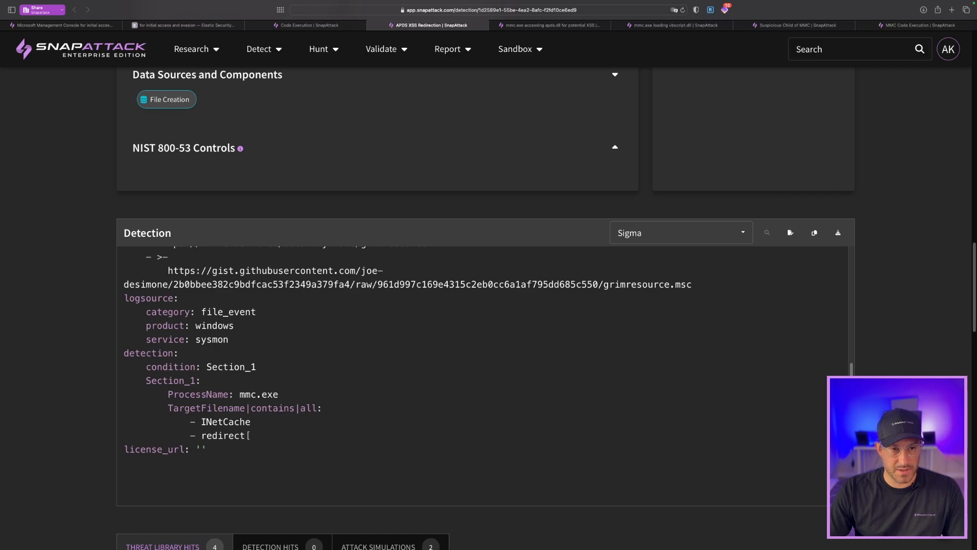
scroll("down", 3)
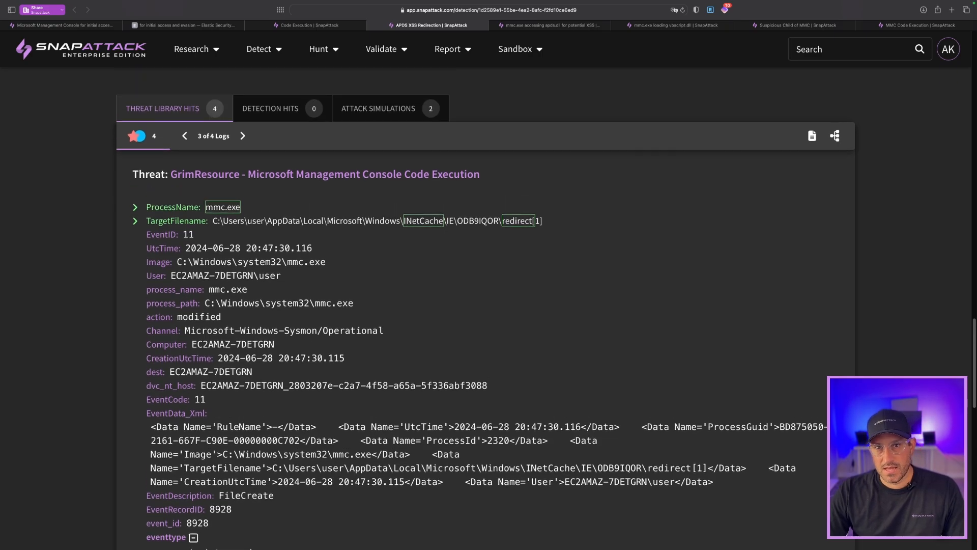
Step: Review the mmc.exe apds.dll access detection's description, Sigma rule and event 4663 hit
left_click(550, 25)
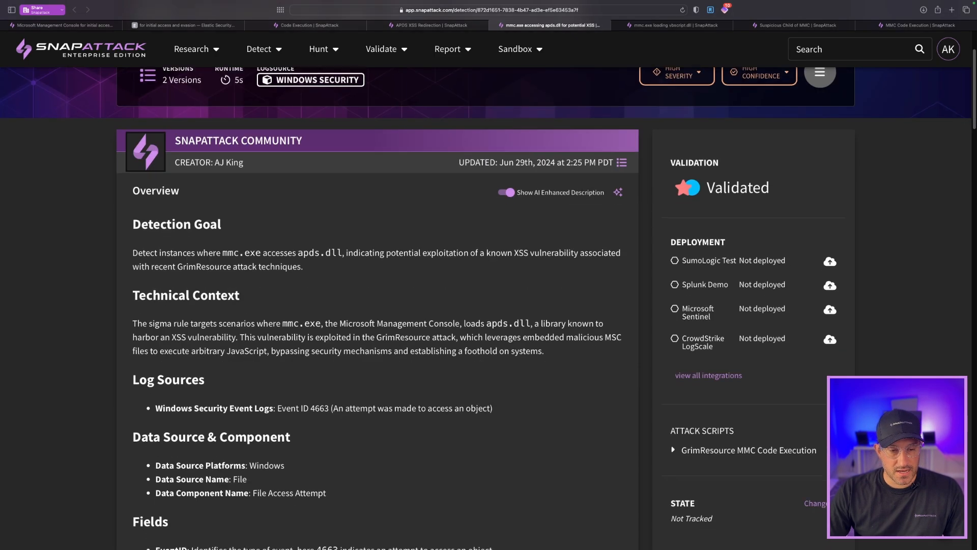
scroll("down", 3)
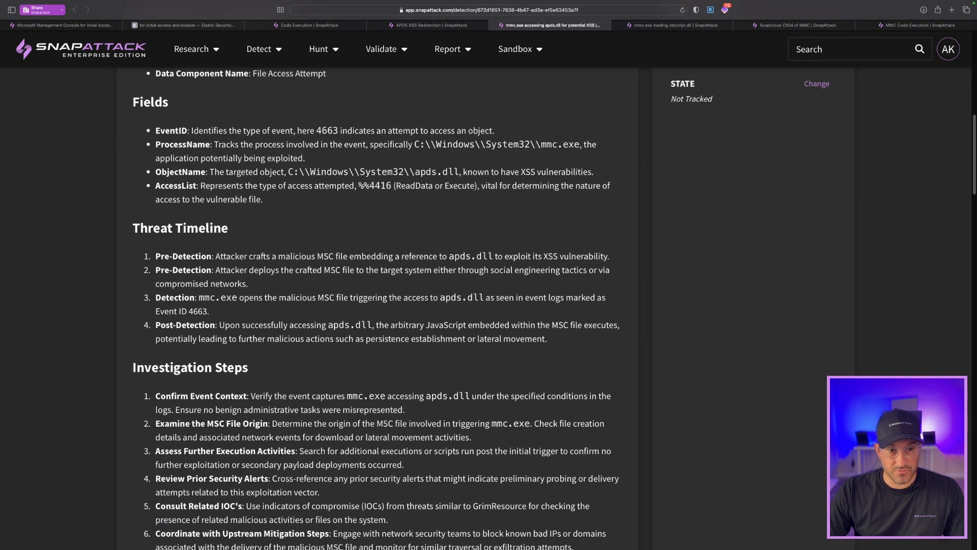
scroll("down", 3)
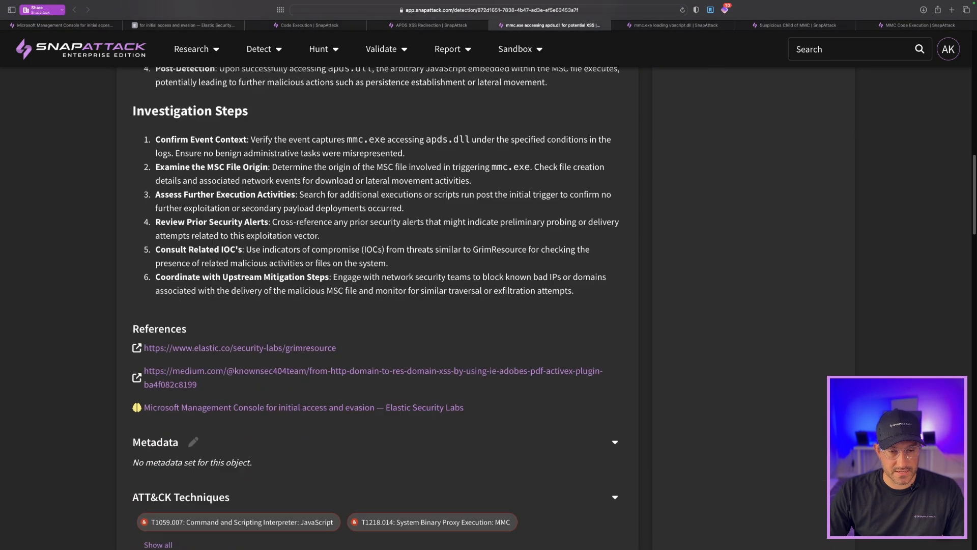
scroll("down", 3)
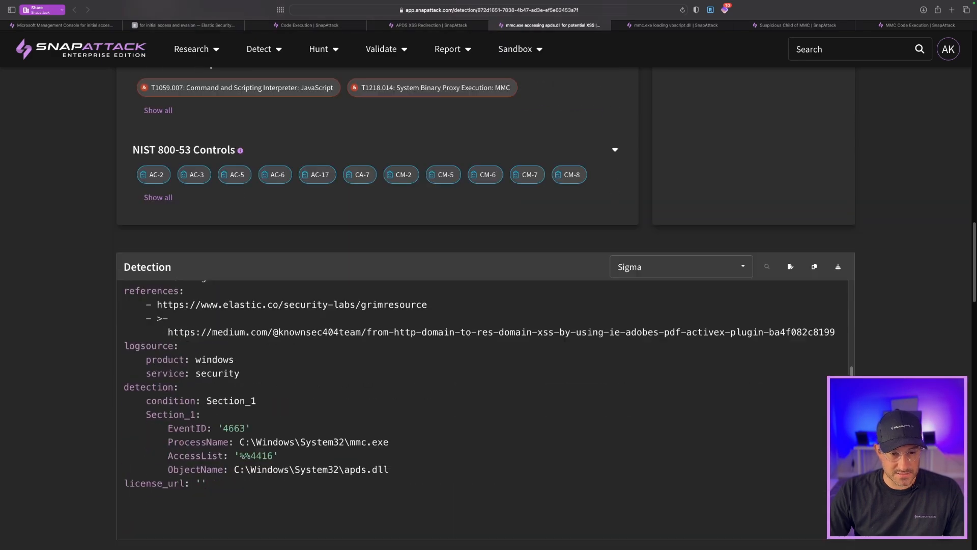
scroll("down", 3)
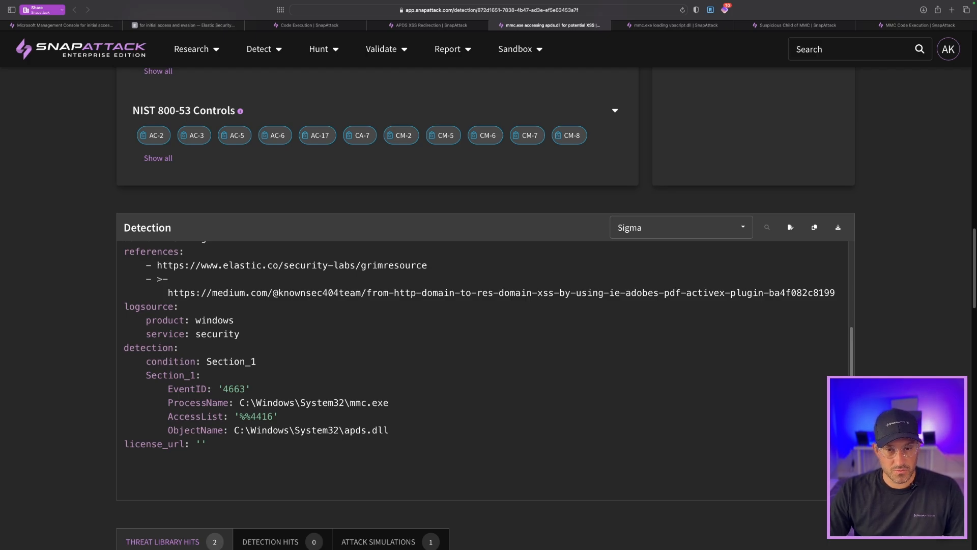
scroll("down", 3)
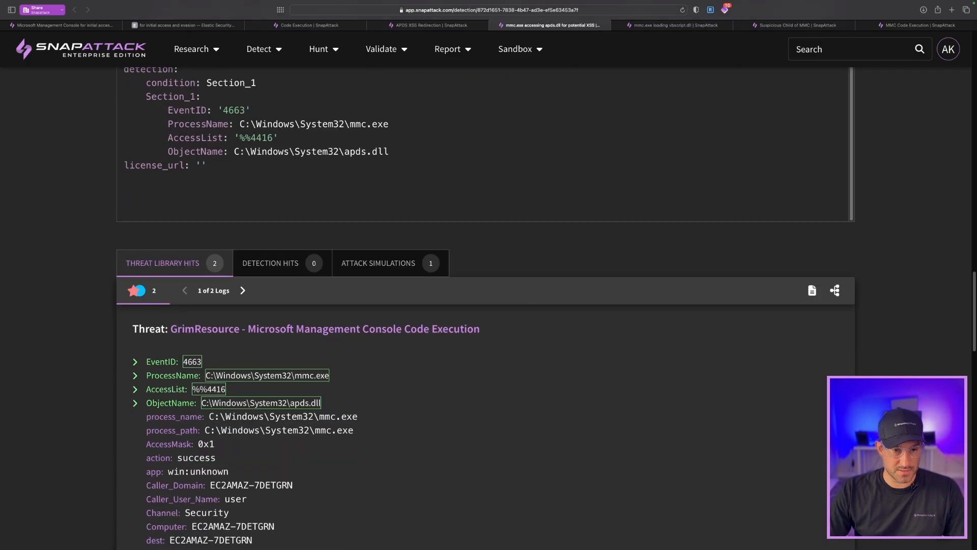
scroll("down", 3)
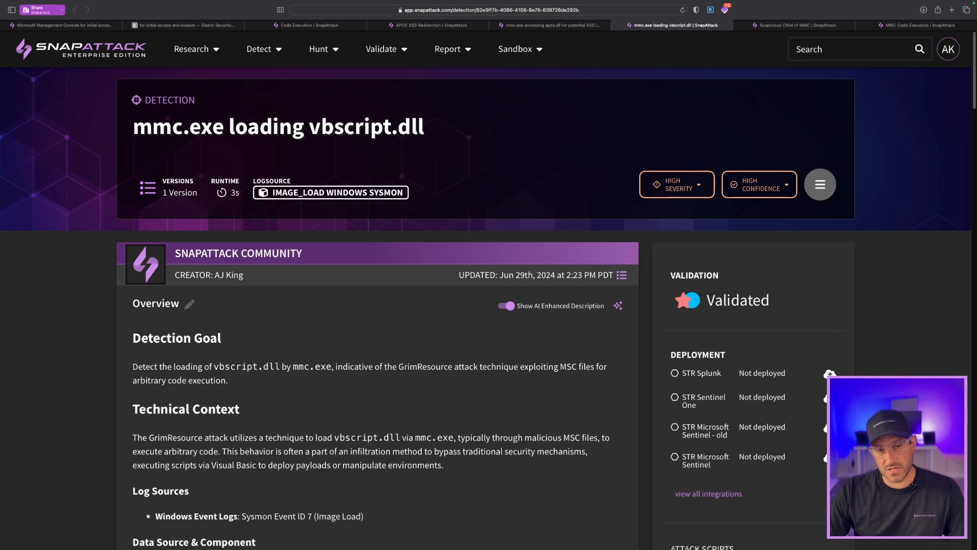
left_click(183, 25)
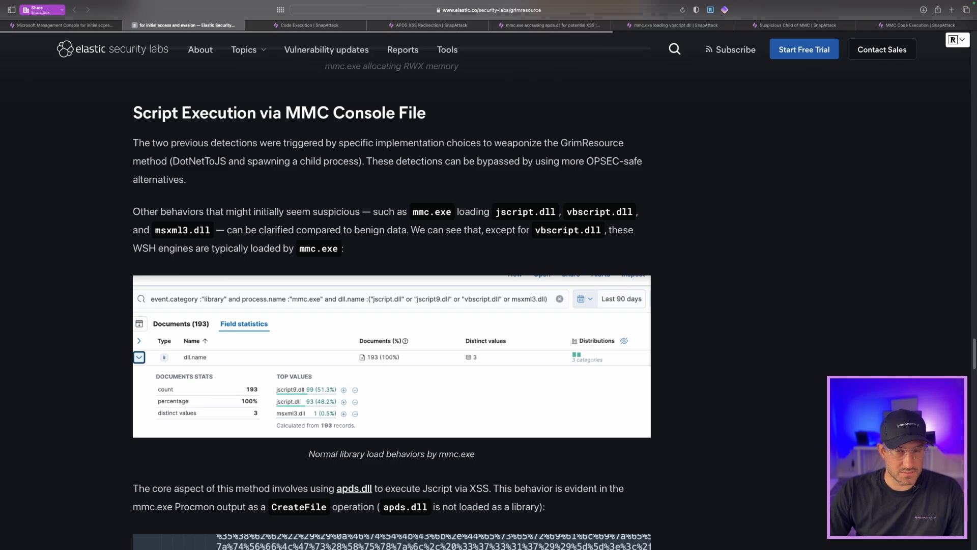
left_click(671, 25)
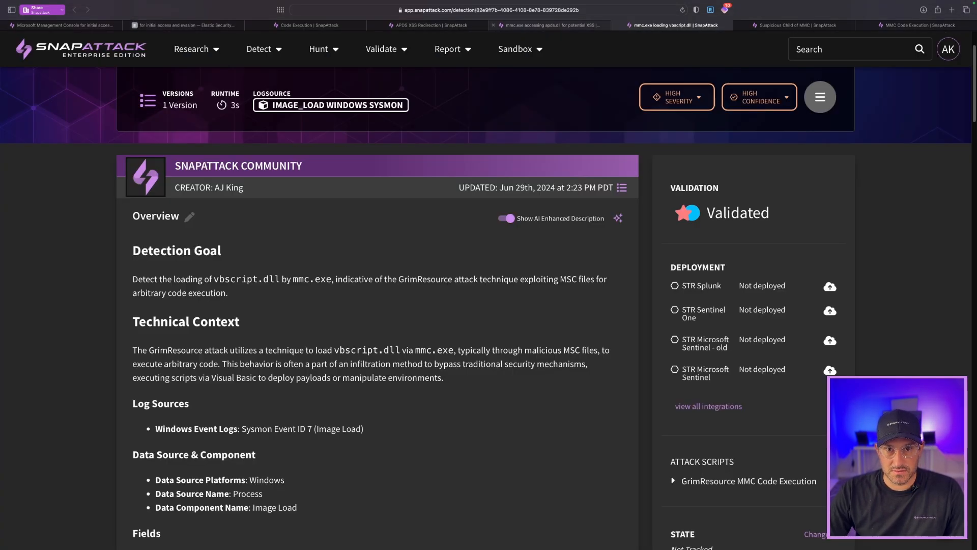
Step: Review the vbscript.dll detection's Sigma rule and matching Sysmon image-load log
scroll("down", 3)
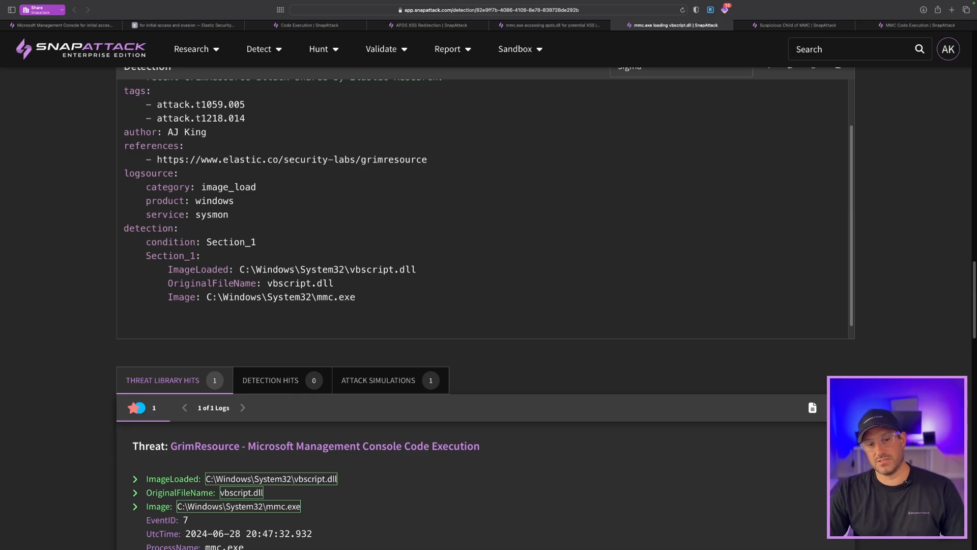
scroll("down", 3)
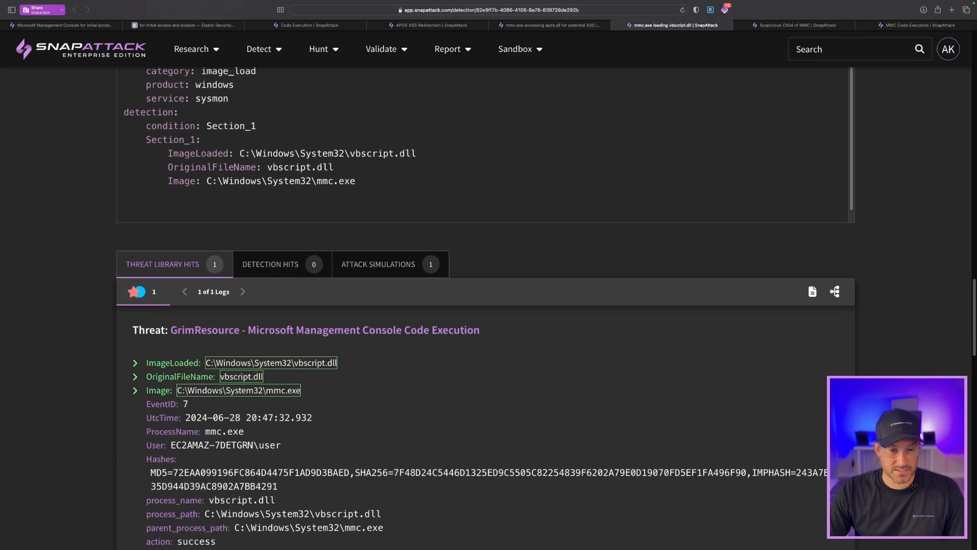
scroll("down", 3)
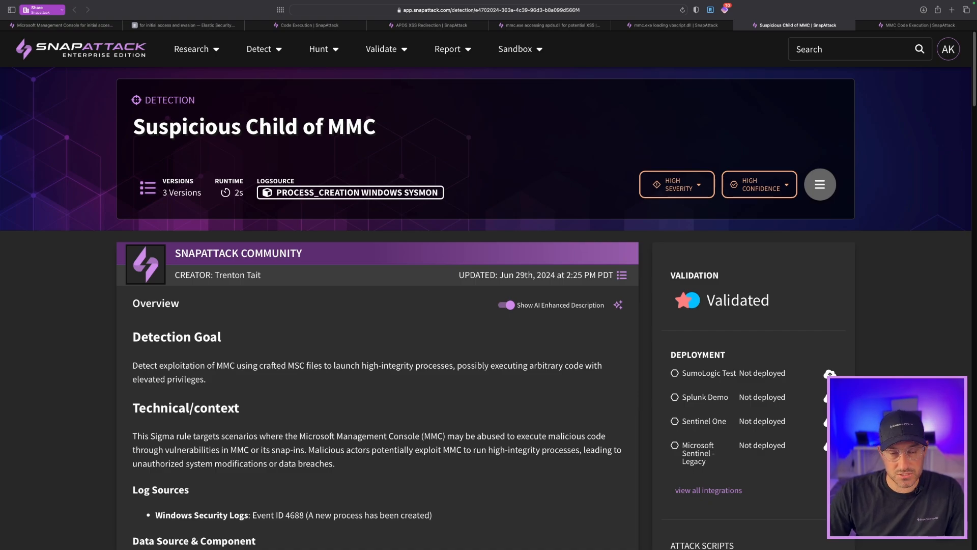
scroll("down", 3)
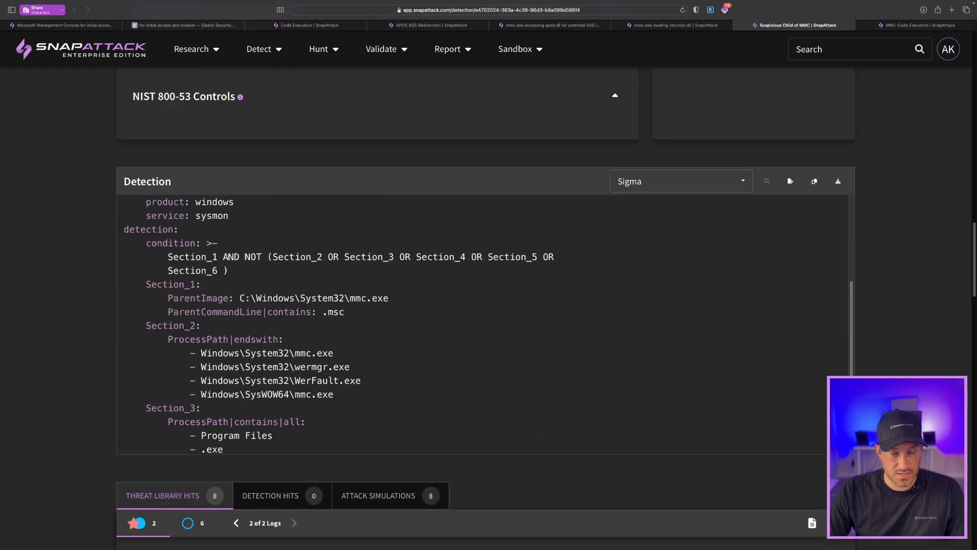
scroll("down", 3)
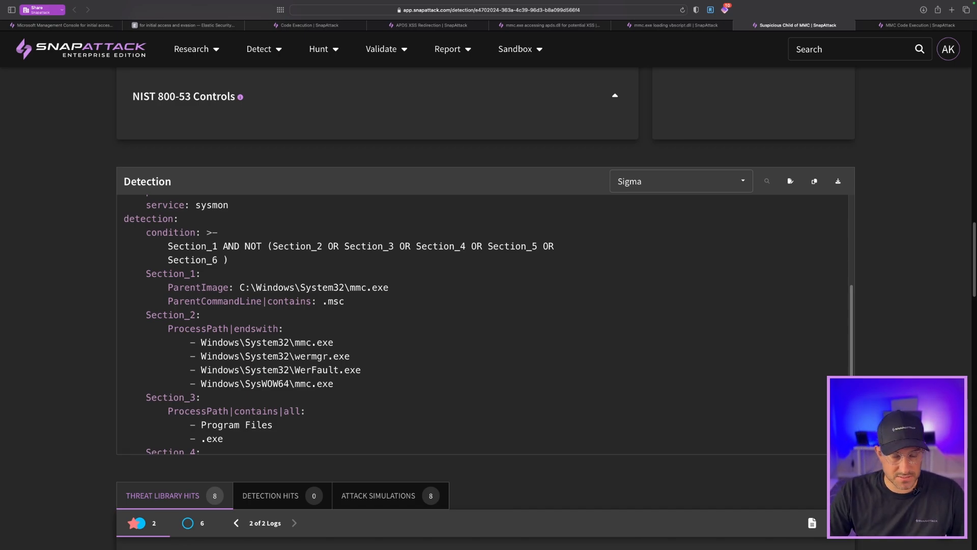
scroll("down", 3)
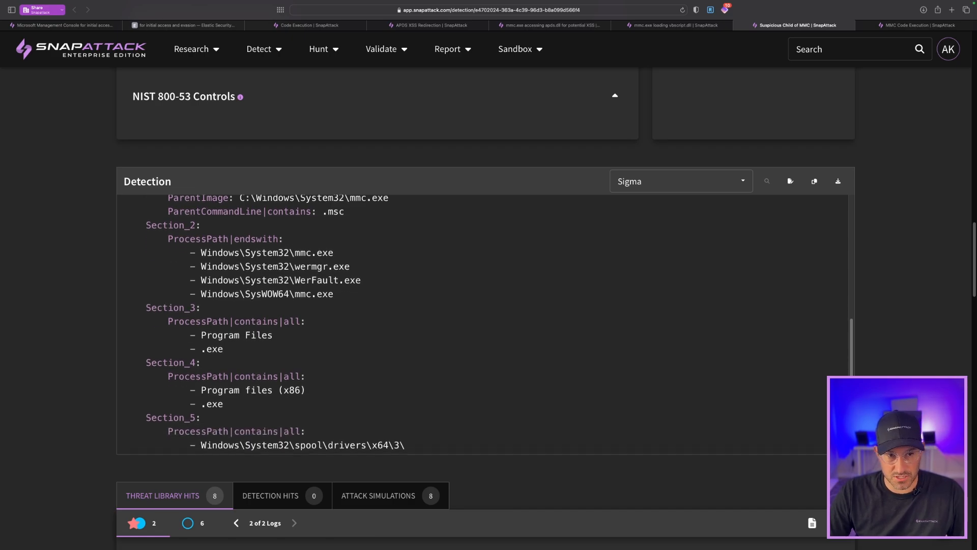
scroll("down", 3)
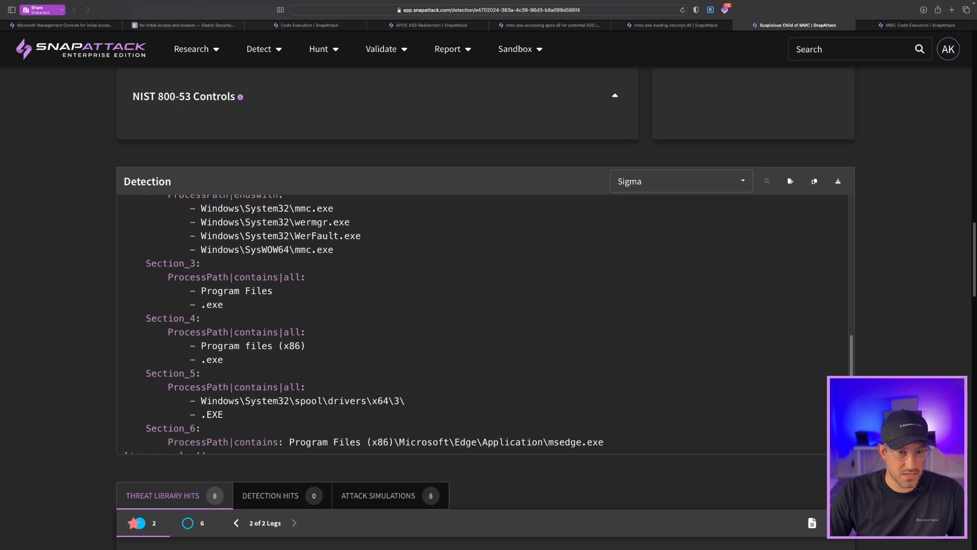
scroll("down", 3)
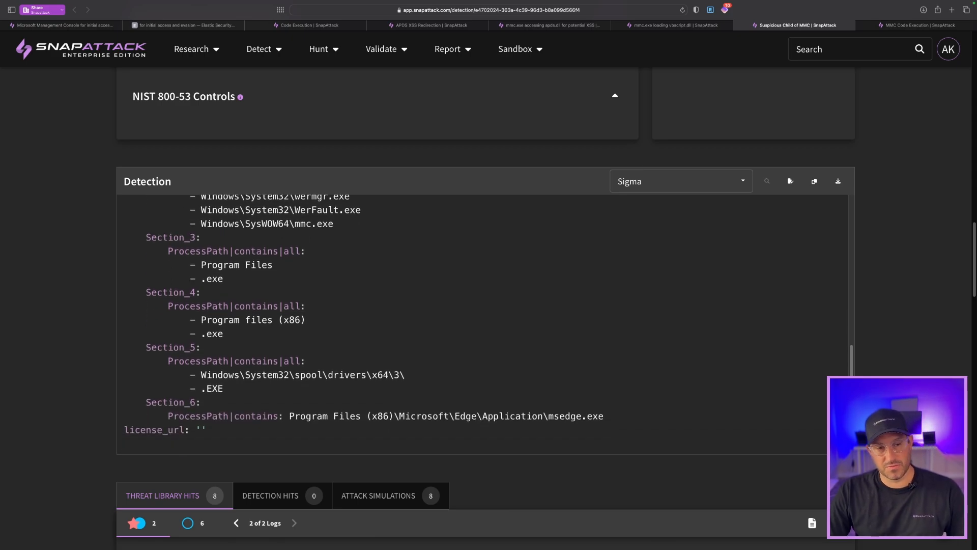
scroll("down", 3)
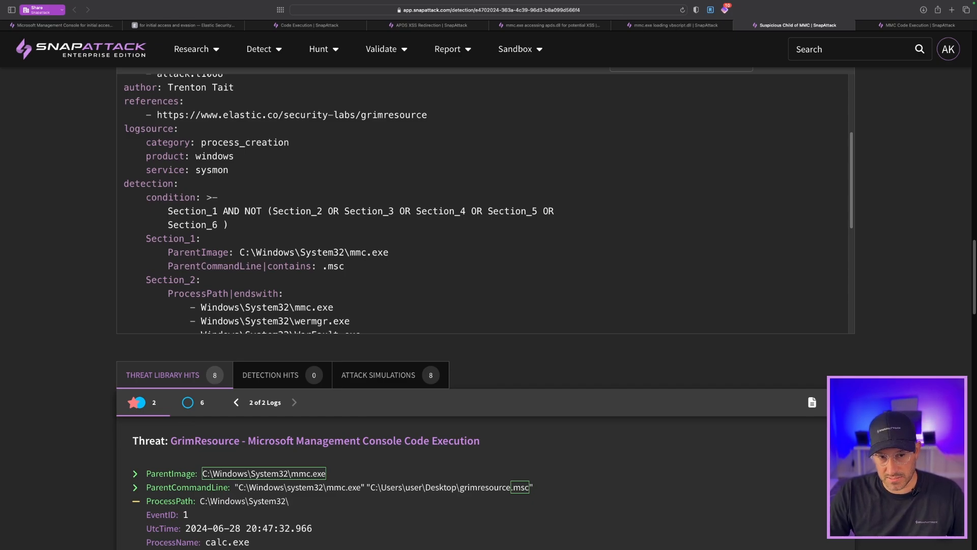
Step: Review the calc.exe child-process log in the Suspicious Child of MMC threat hits
scroll("down", 3)
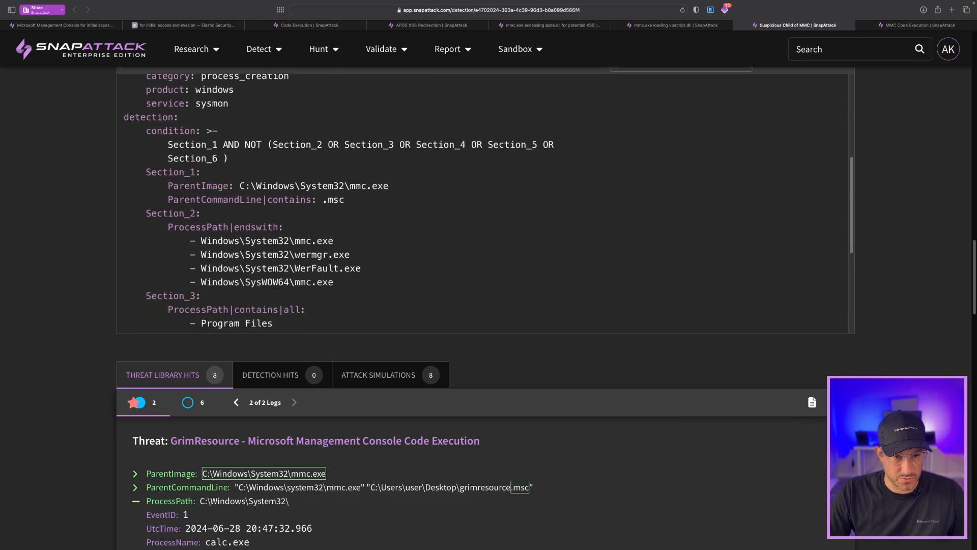
scroll("down", 3)
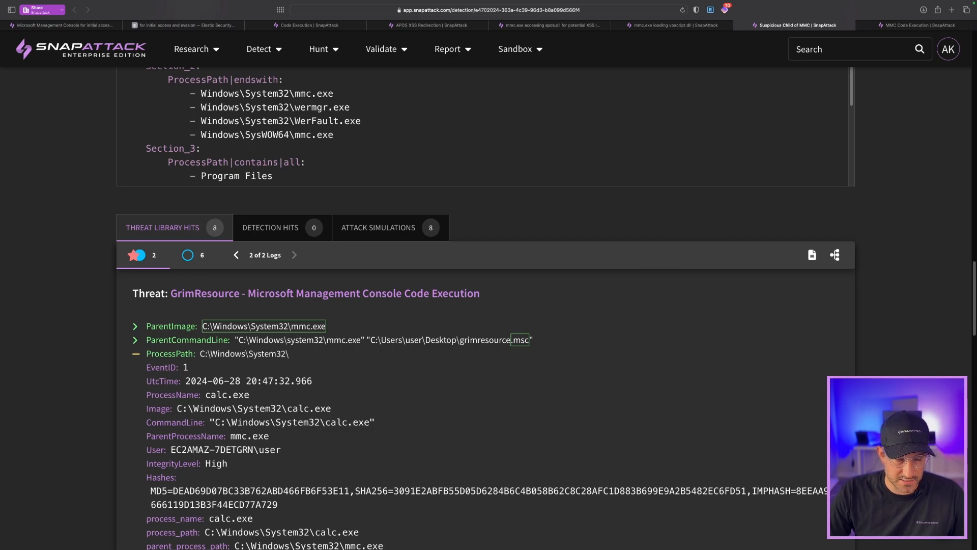
scroll("down", 3)
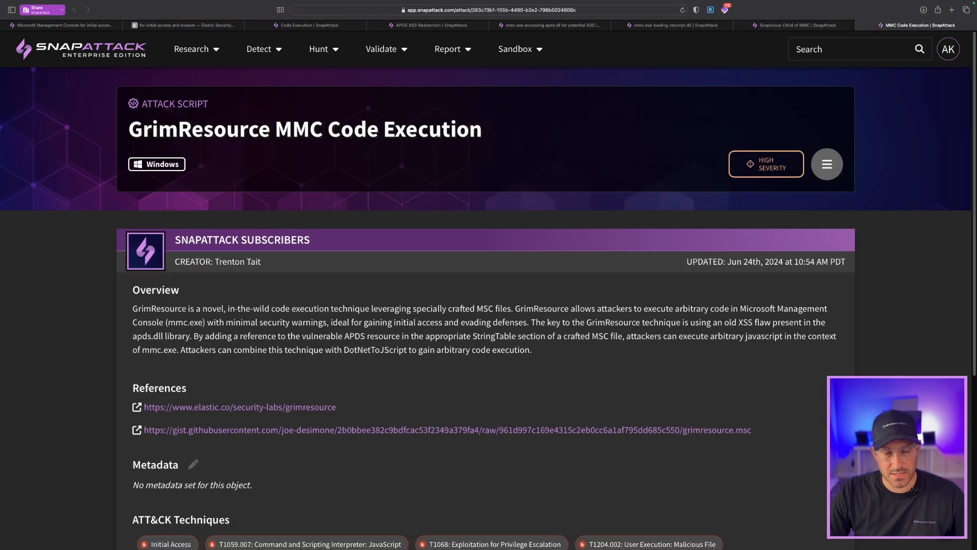
scroll("down", 3)
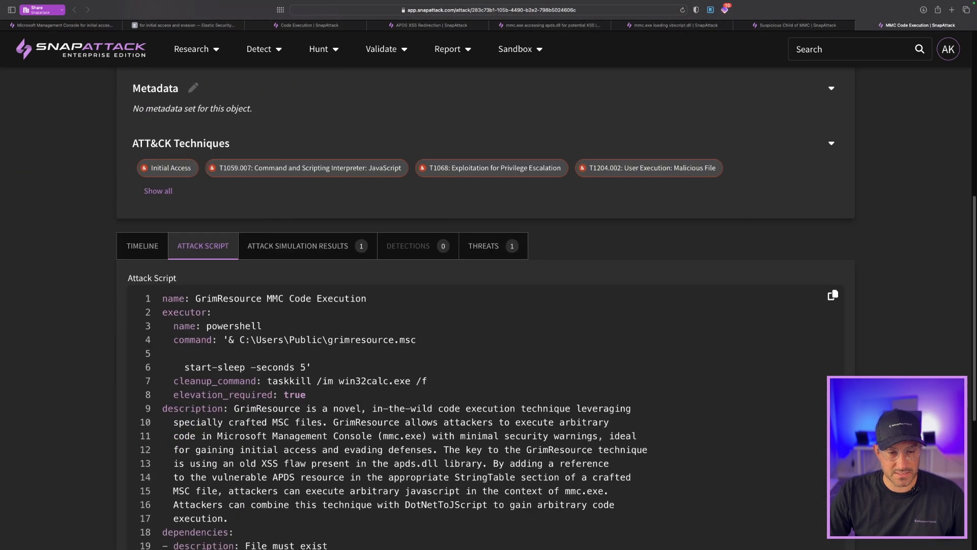
scroll("down", 3)
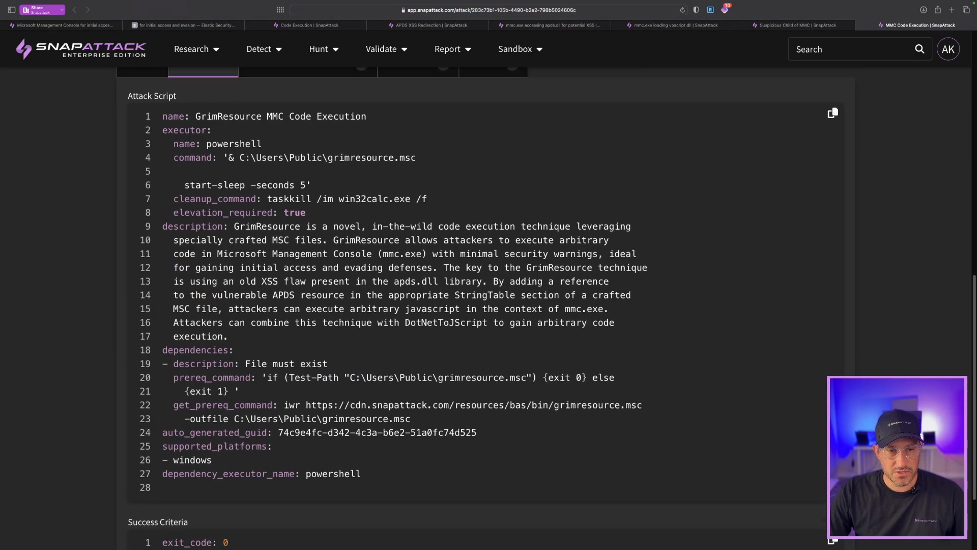